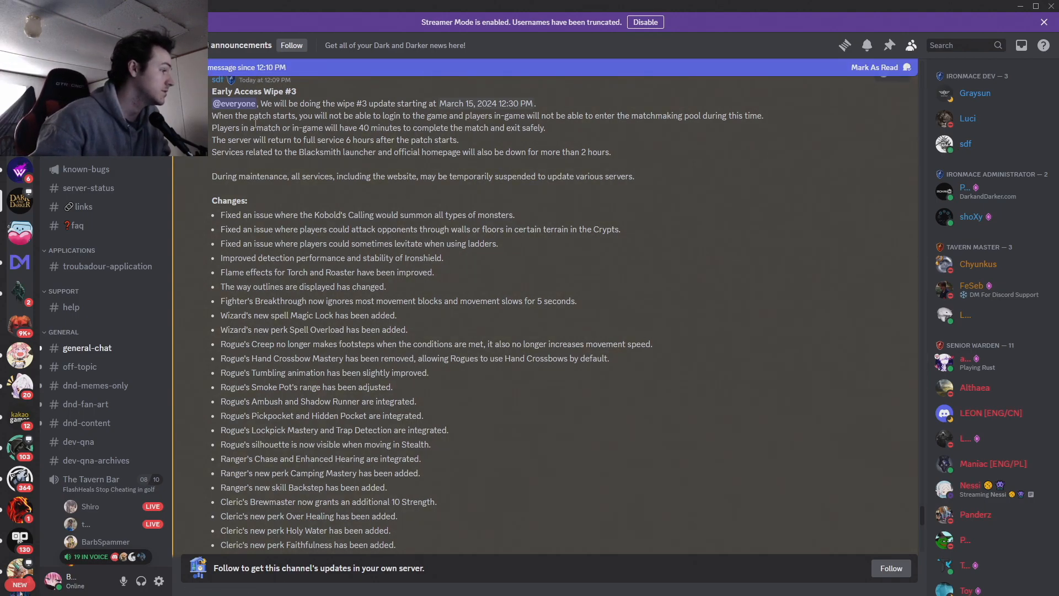
pyautogui.moveTo(486, 103)
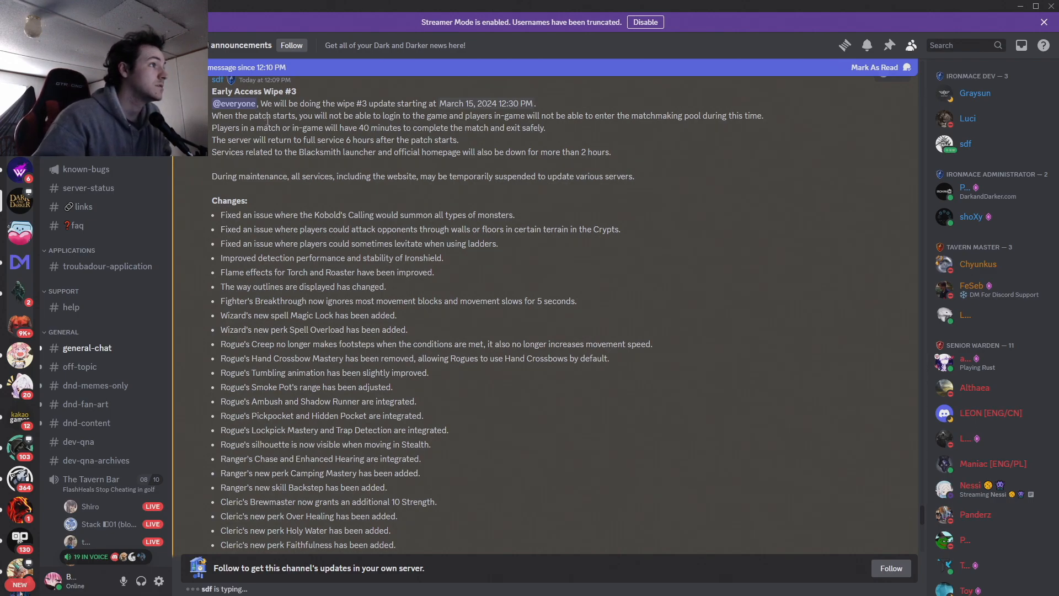
pyautogui.moveTo(236, 171)
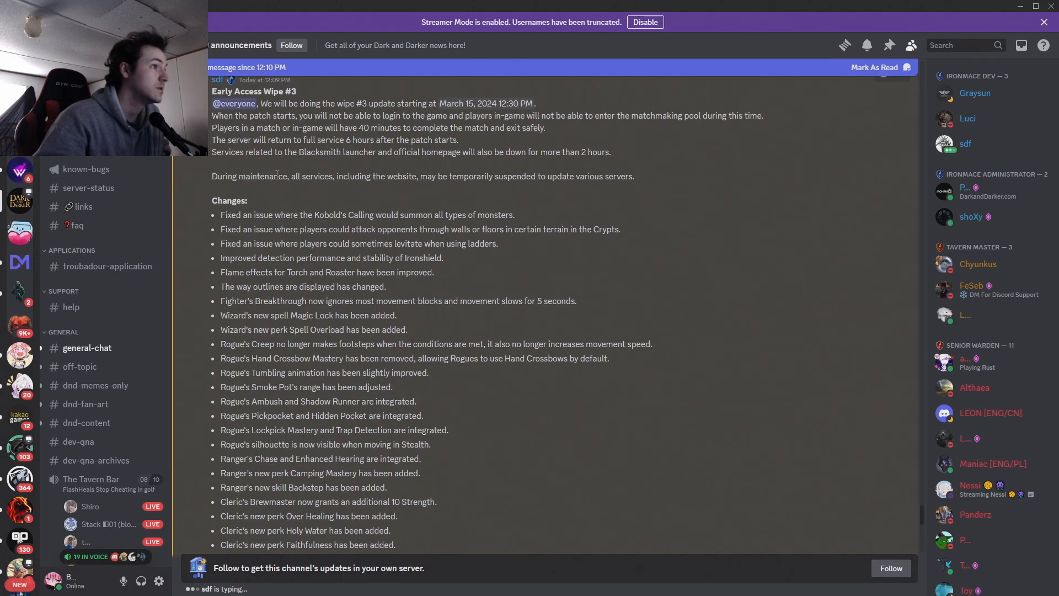
# - Select the 'Rogue's silhouette is now visible when moving in Stealth' line in the change list
pyautogui.scroll(3)
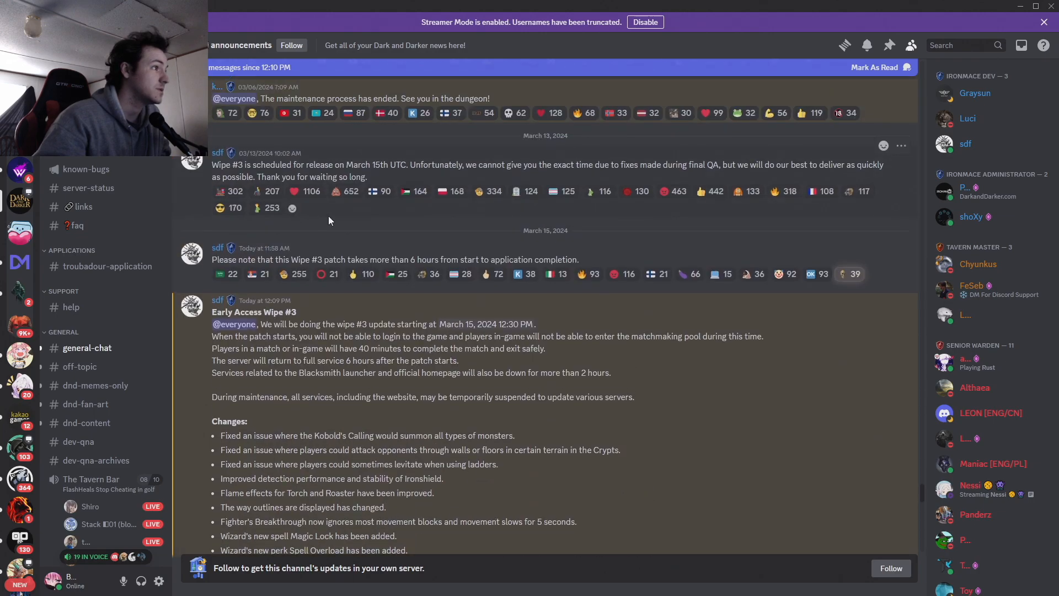
pyautogui.scroll(-3)
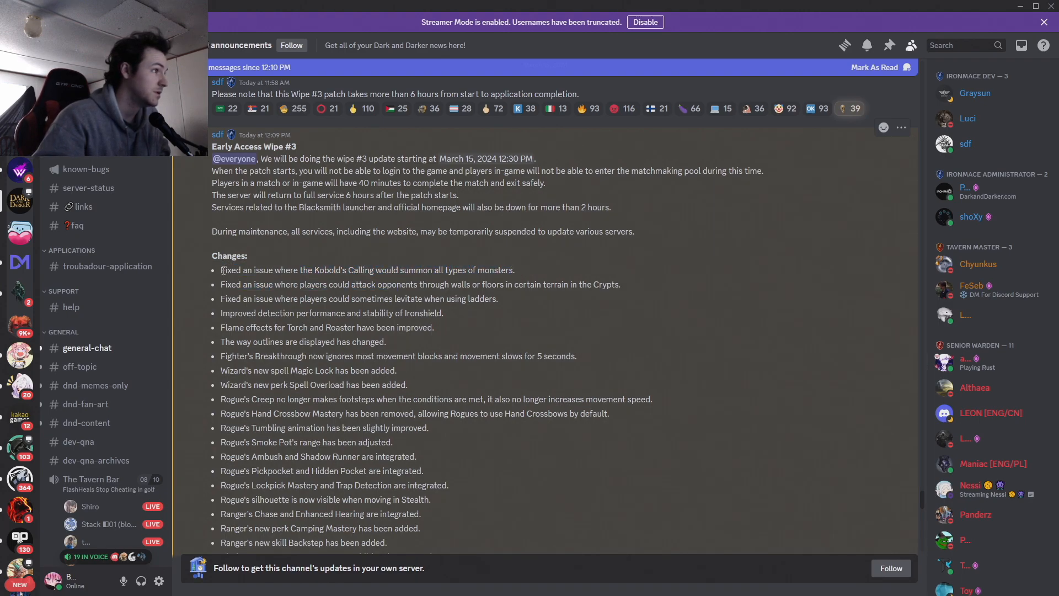
pyautogui.moveTo(519, 275)
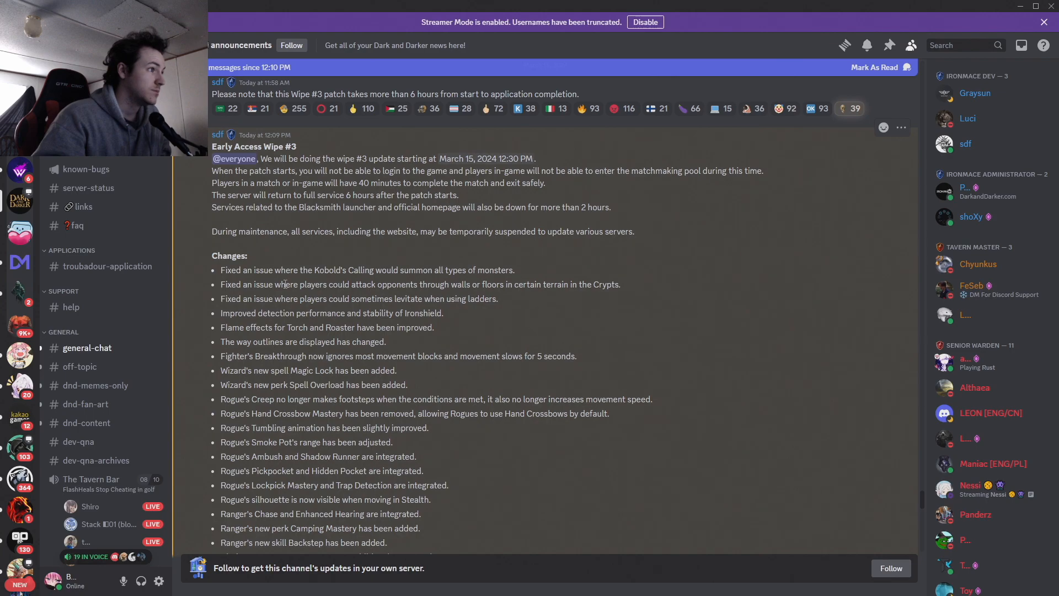
pyautogui.moveTo(467, 285)
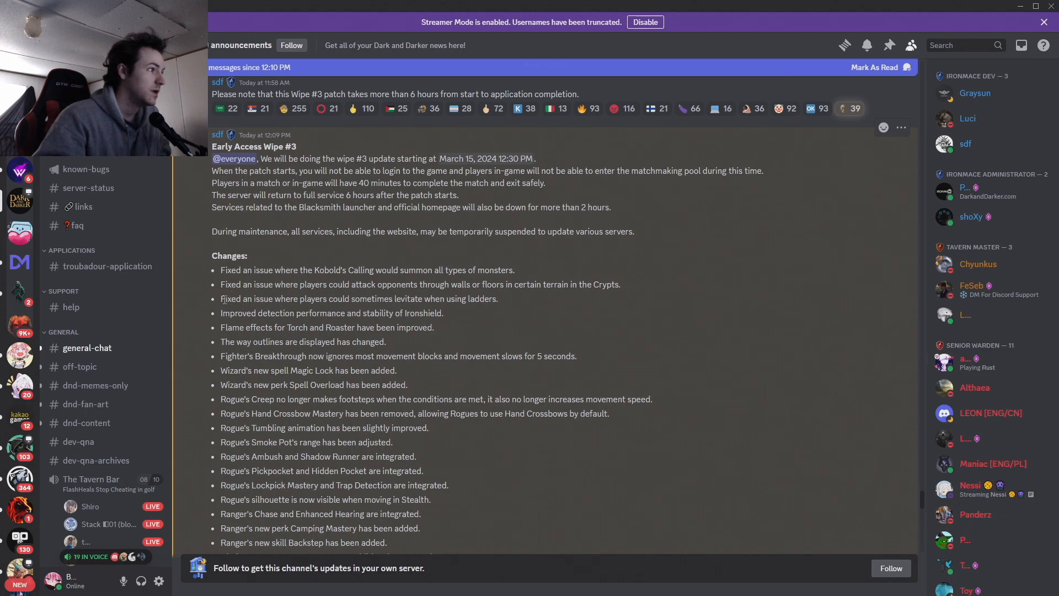
pyautogui.doubleClick(237, 299)
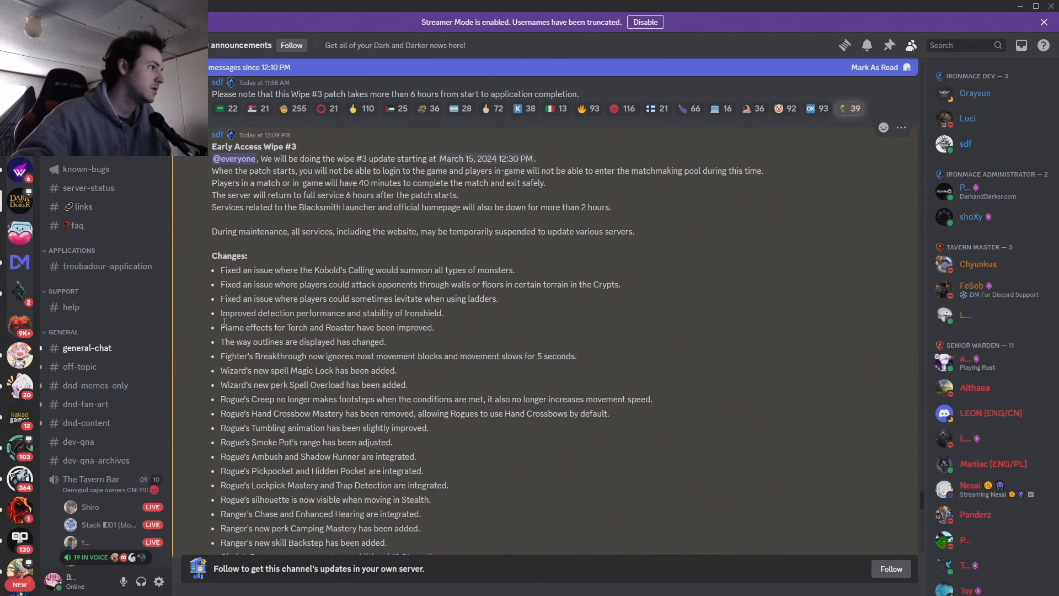
pyautogui.moveTo(3, 315)
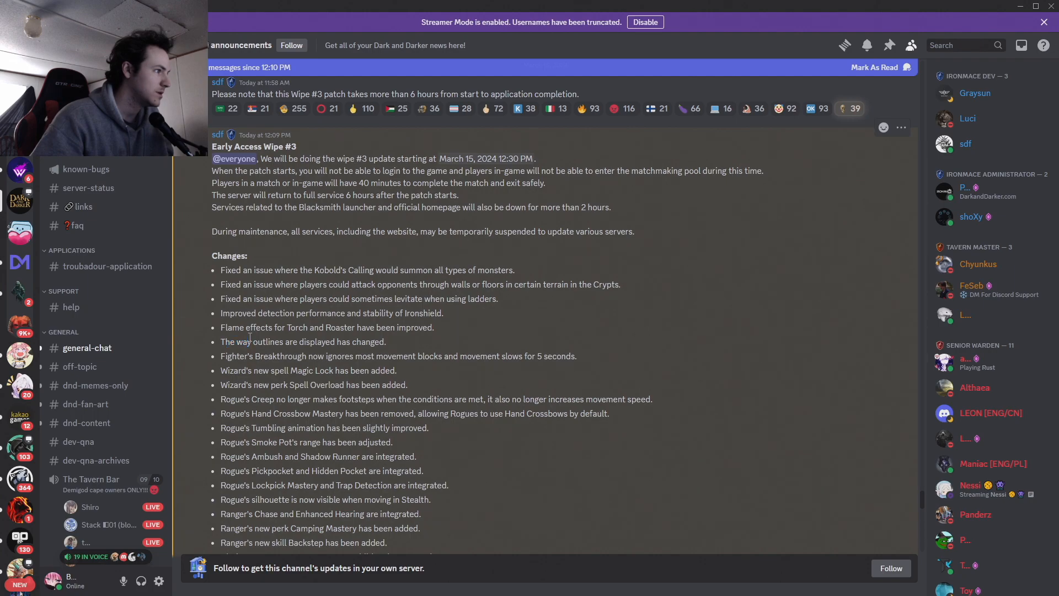
pyautogui.moveTo(223, 354)
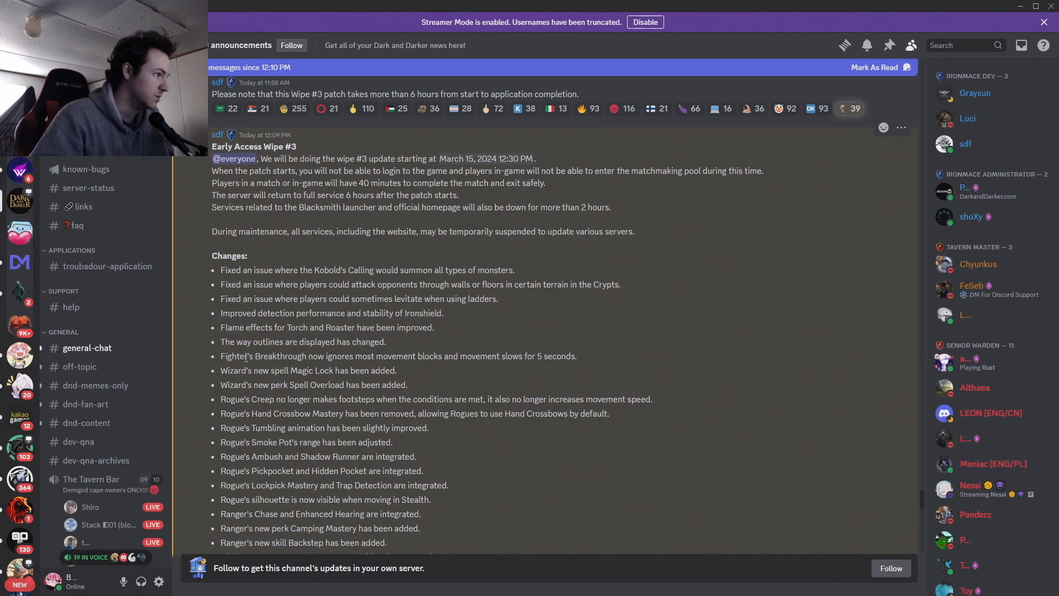
pyautogui.doubleClick(277, 371)
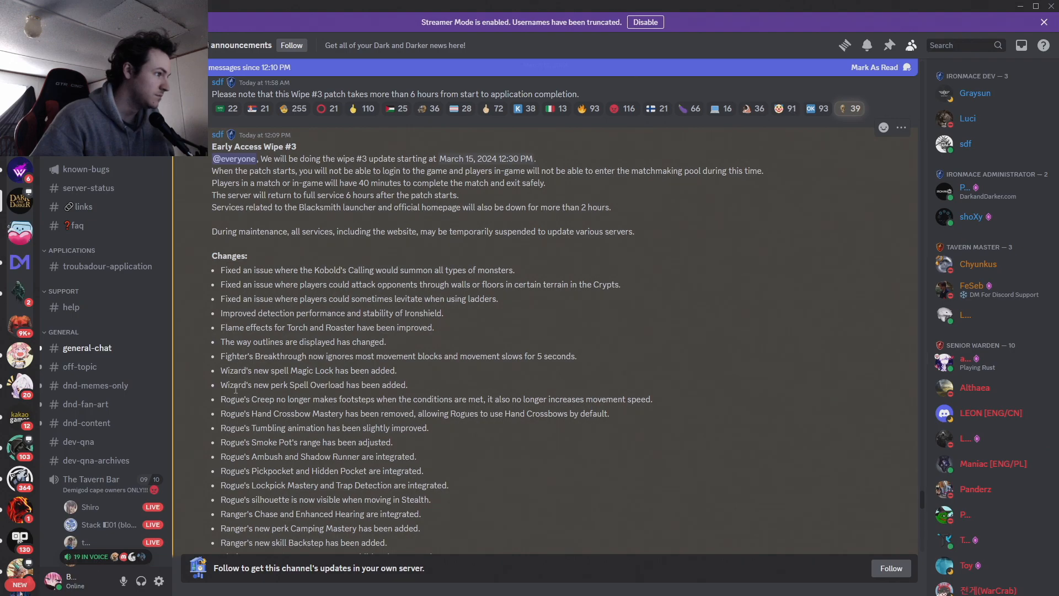
pyautogui.doubleClick(236, 400)
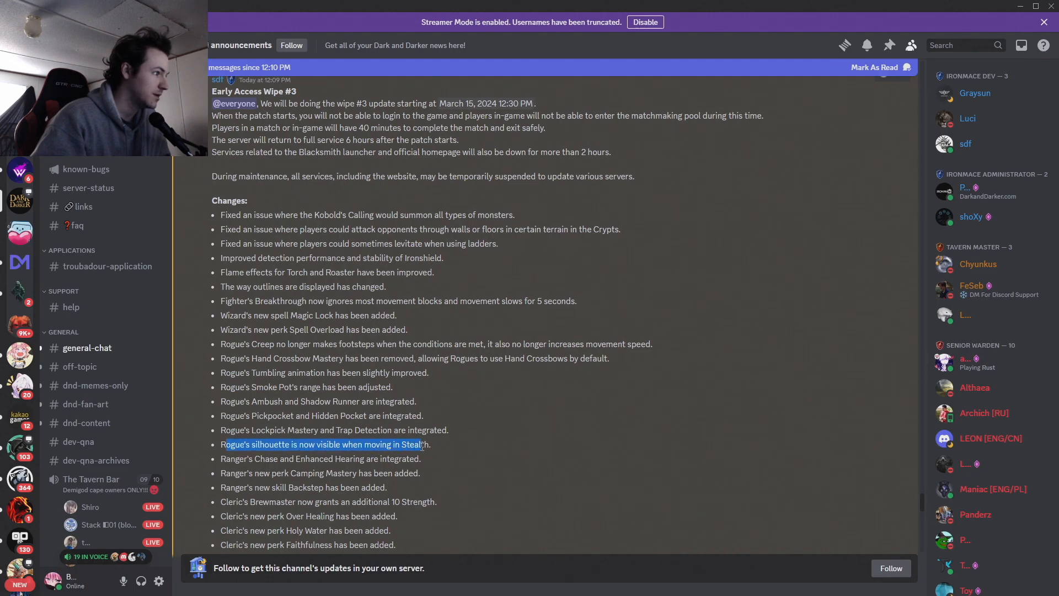
# - Scroll the change list down past the Cleric entries into the Bard changes like Encore and Dissonance
pyautogui.scroll(-3)
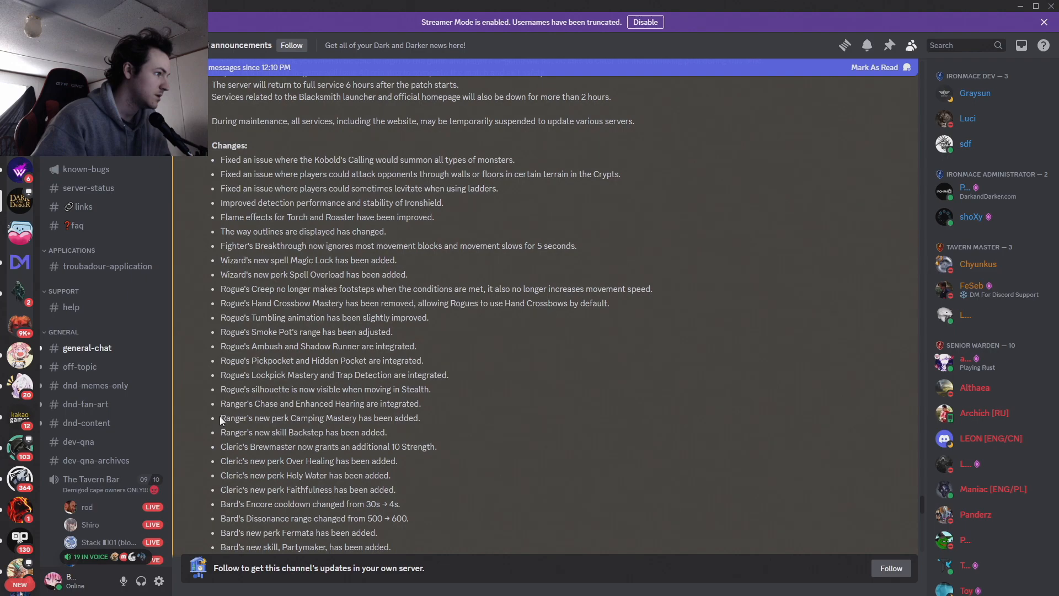
pyautogui.moveTo(422, 420)
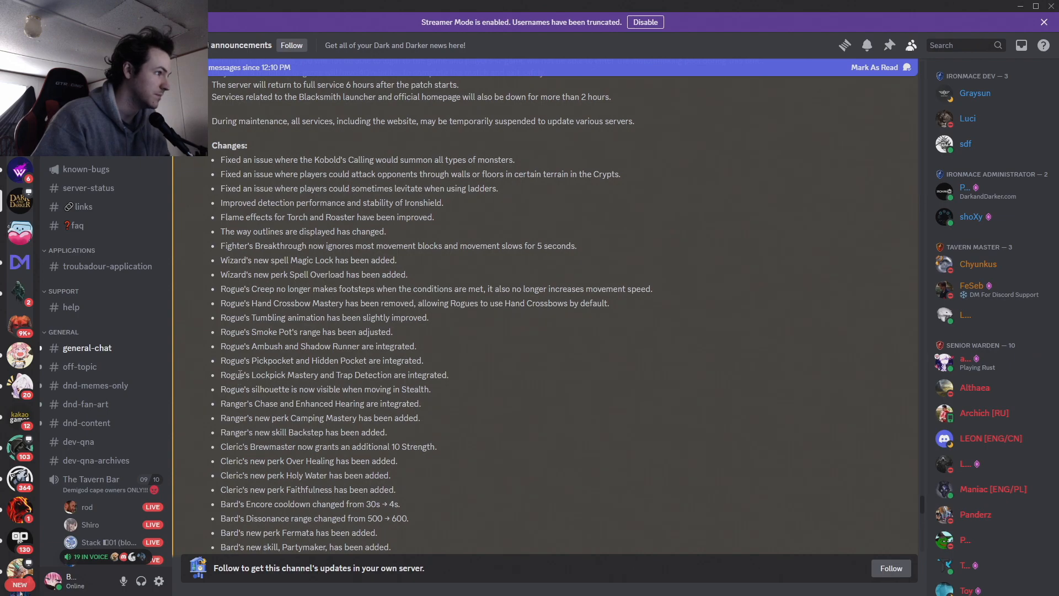
pyautogui.moveTo(267, 371)
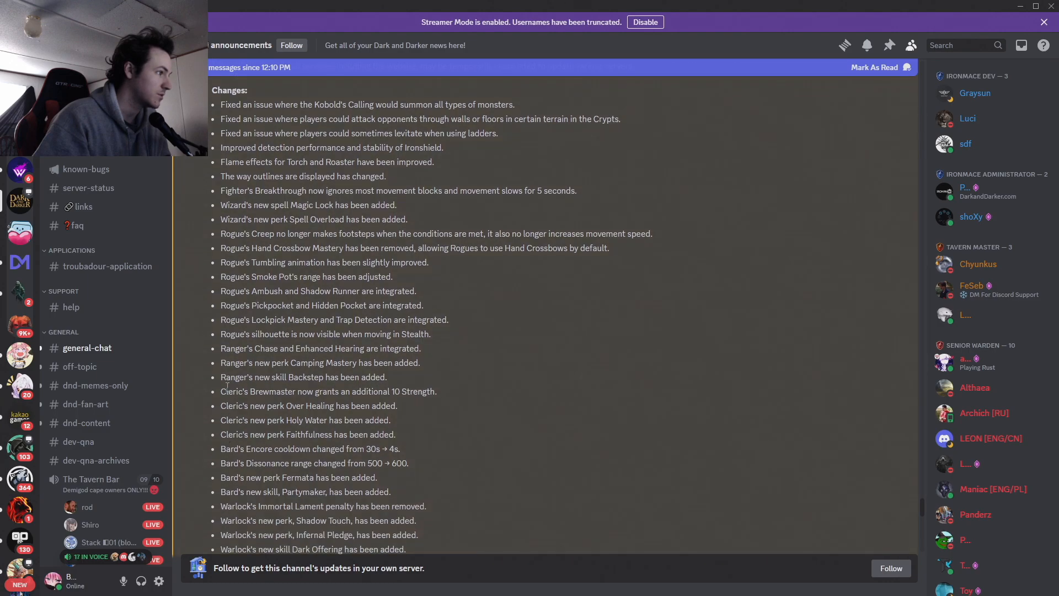
# - Scroll to the Warlock, new armor, hunting loot and Epic-grade crafting notes and select lines there
pyautogui.scroll(-3)
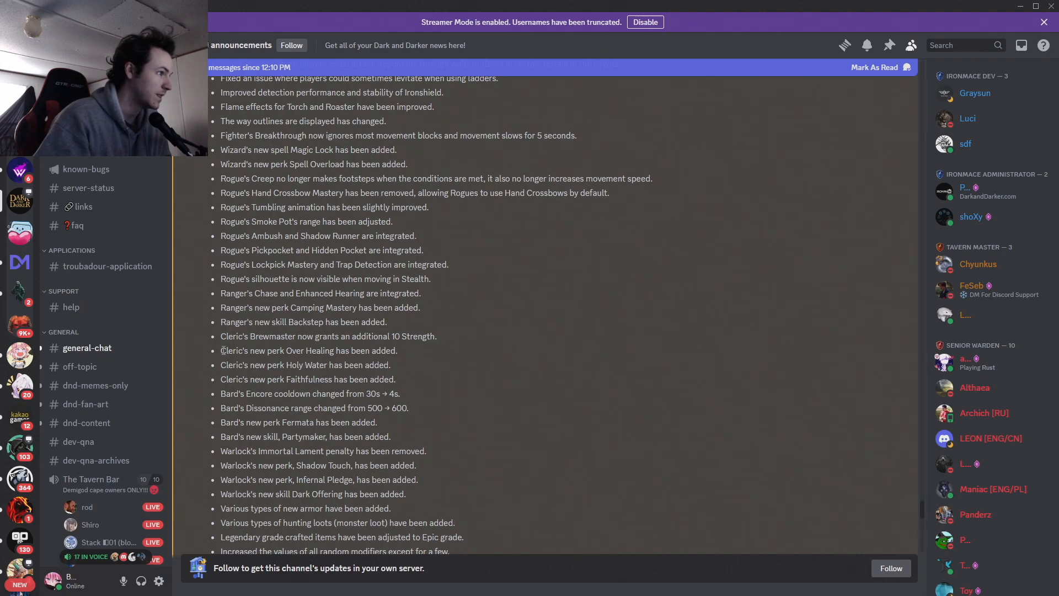
pyautogui.doubleClick(252, 351)
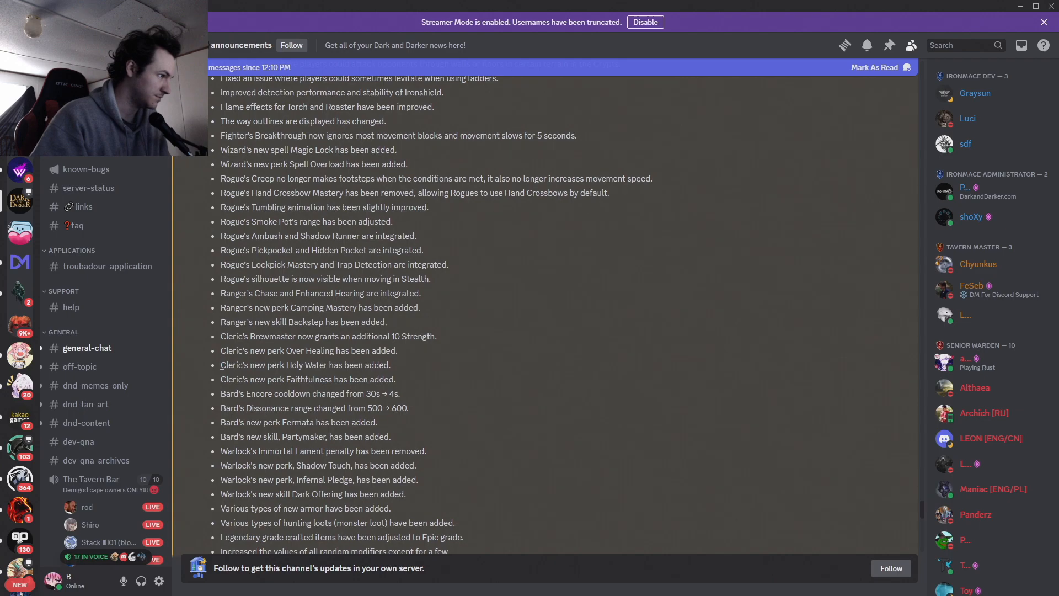
pyautogui.doubleClick(275, 365)
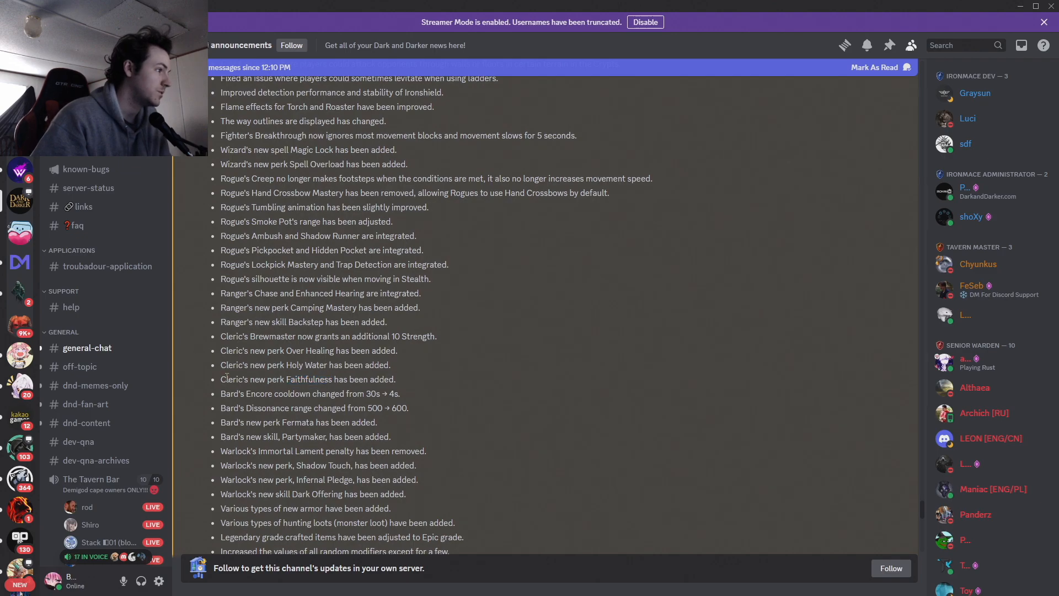
# - Select the 'Bard's new skill, Partymaker, has been added.' line
pyautogui.doubleClick(306, 378)
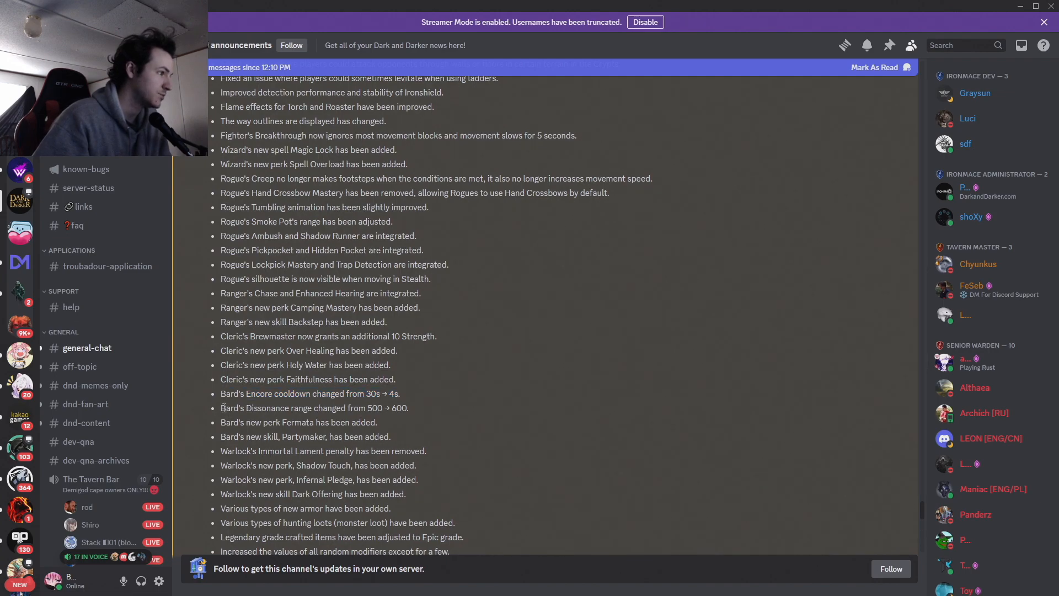
pyautogui.doubleClick(233, 407)
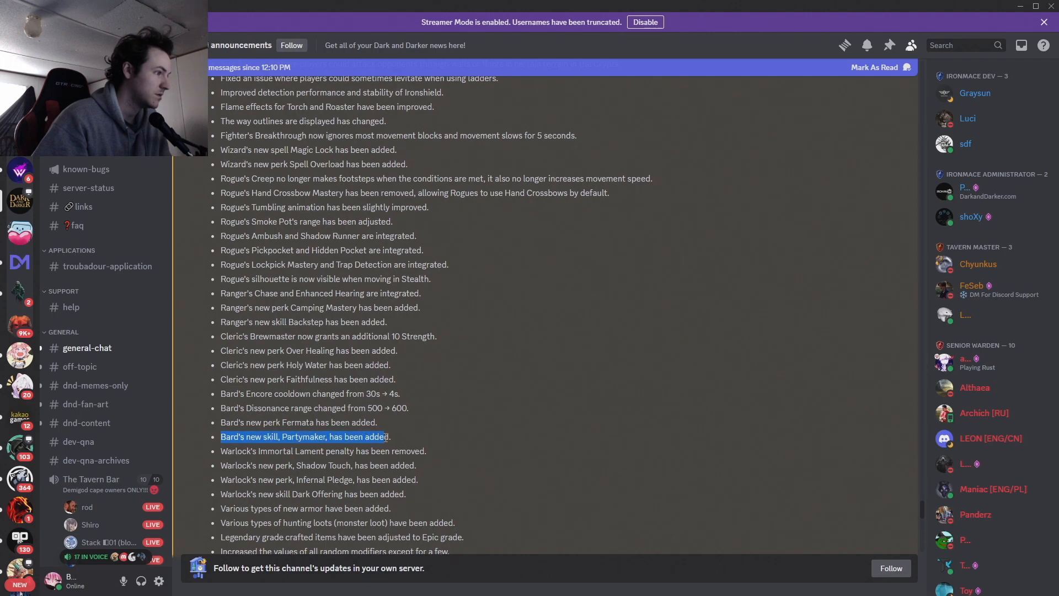
# - Scroll past the reactions to the fixed-map, Goblin Caves, Marvelous Chest and quest changes, selecting a line there
pyautogui.scroll(-3)
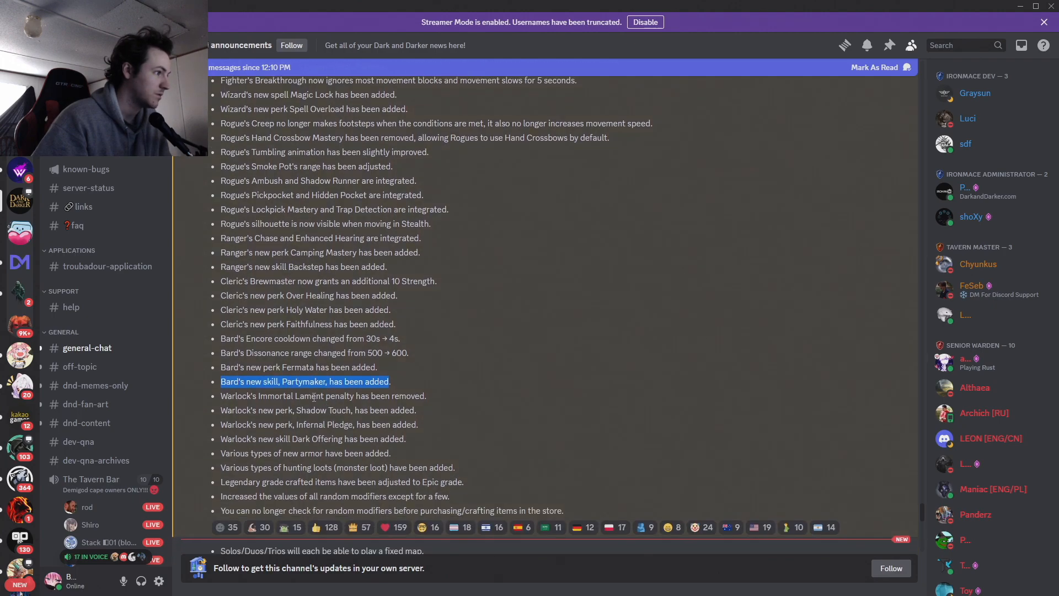
pyautogui.scroll(-3)
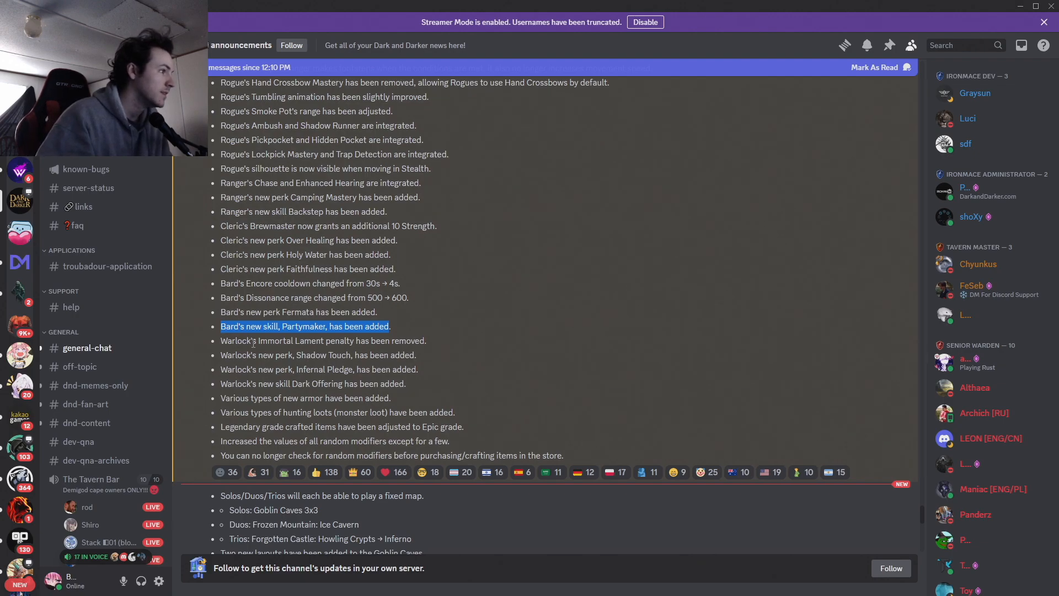
pyautogui.moveTo(234, 360)
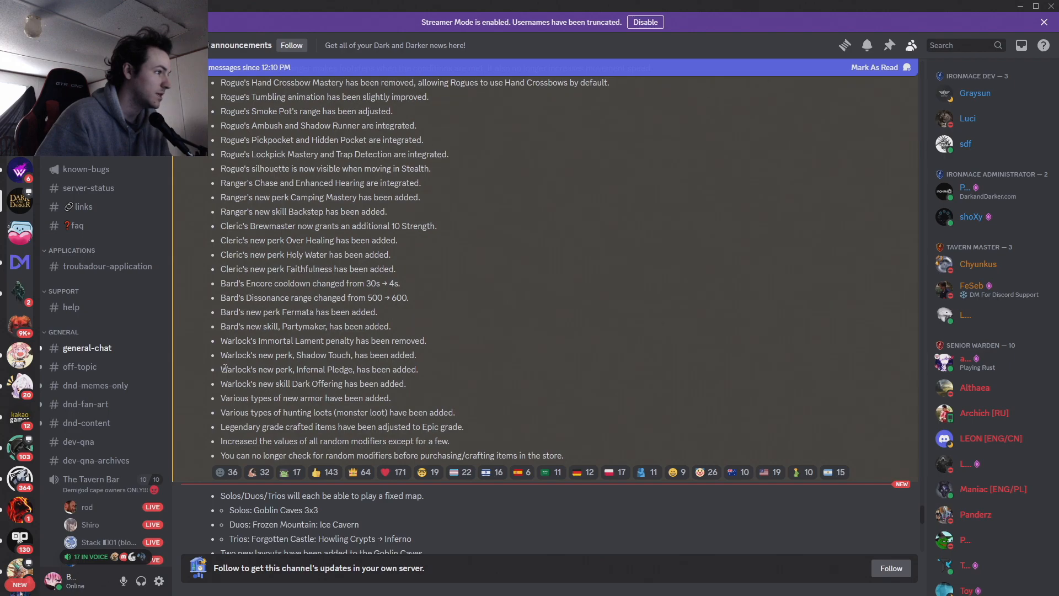
pyautogui.tripleClick(318, 369)
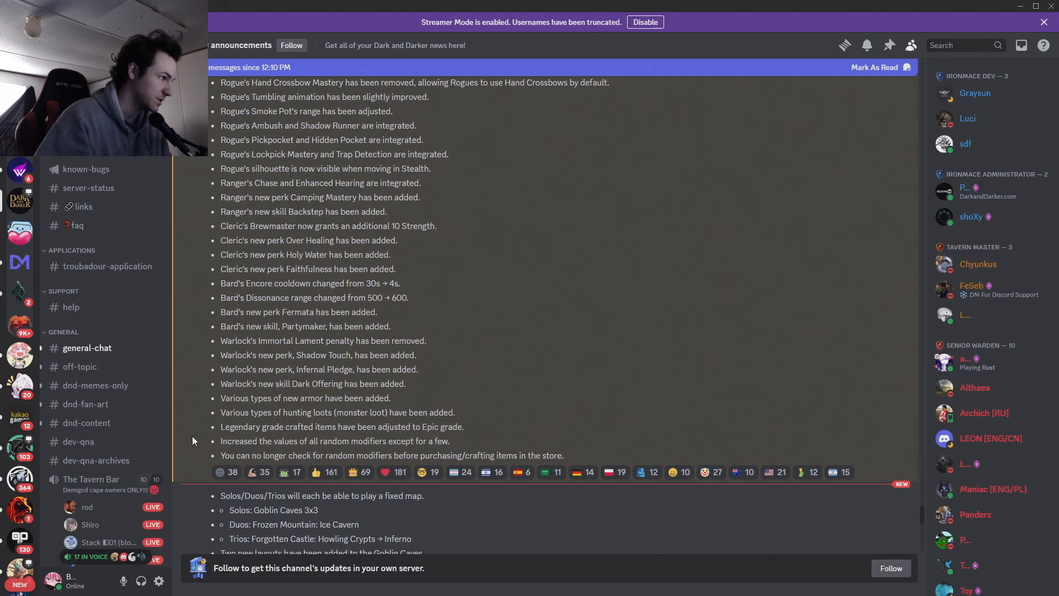
pyautogui.scroll(-3)
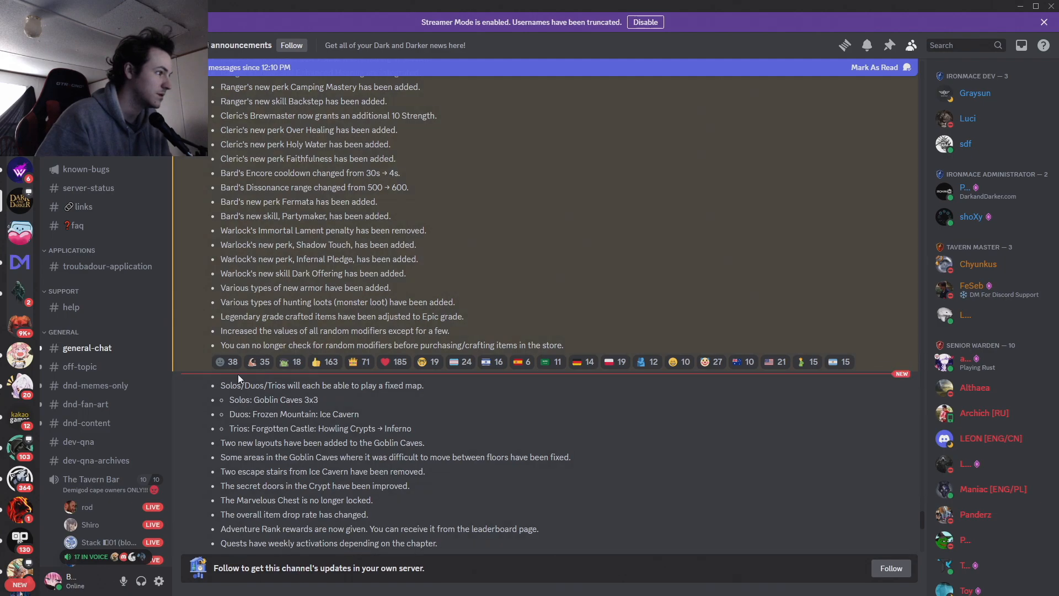
# - Scroll down to the Training, Death Cam, emotes, gift codes and Developer Comments heading
pyautogui.scroll(-3)
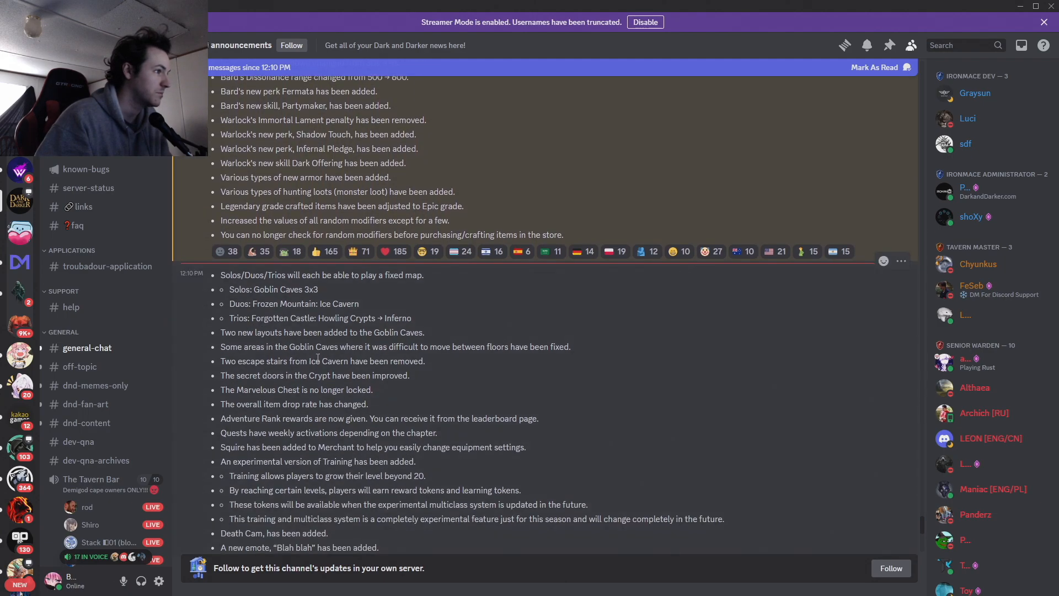
pyautogui.scroll(-3)
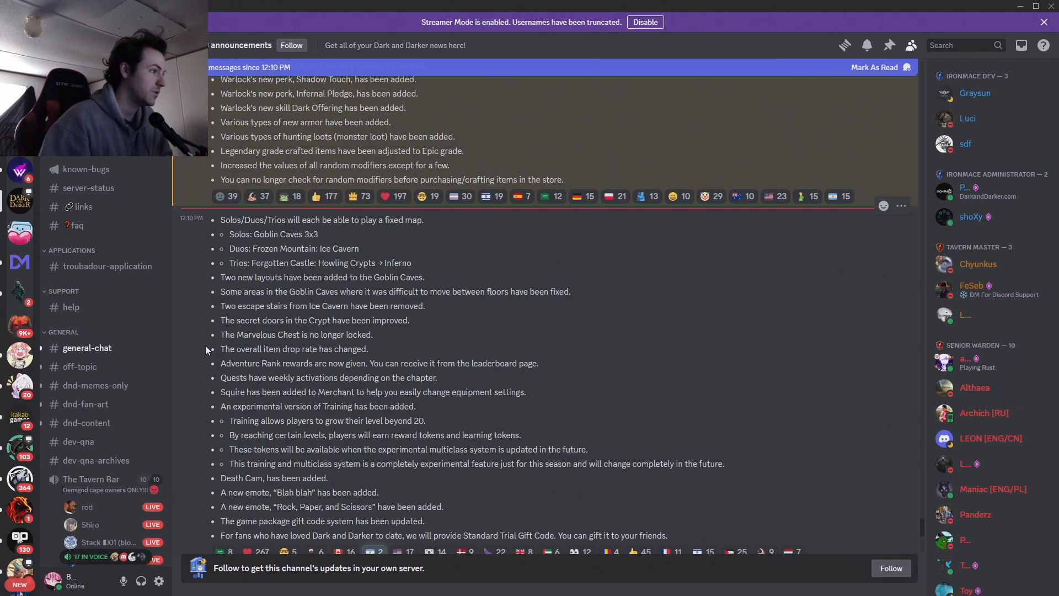
pyautogui.moveTo(180, 382)
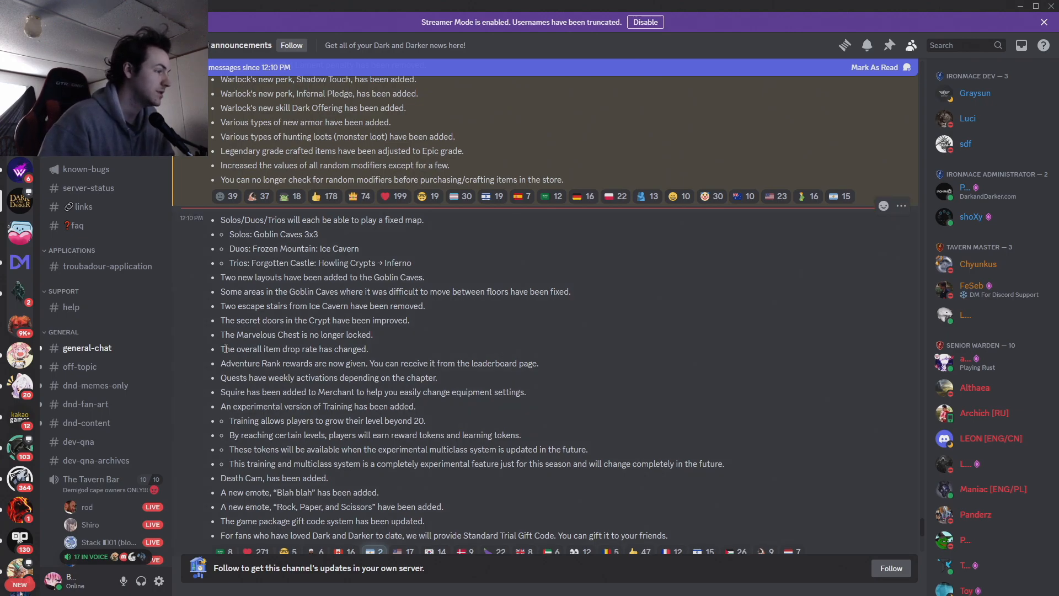
pyautogui.scroll(-3)
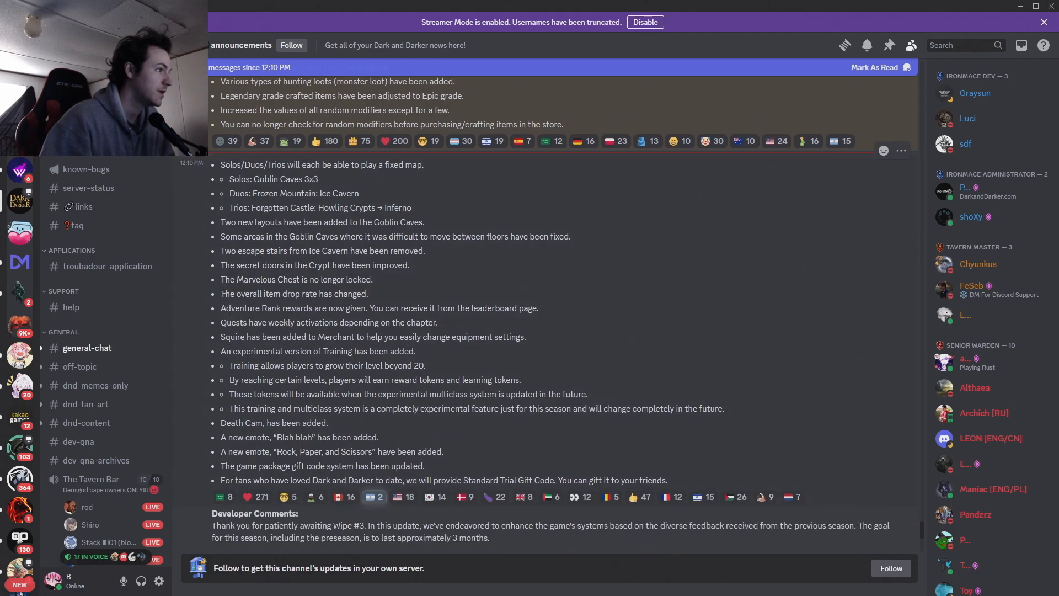
# - Scroll into the Developer Comments paragraphs on dungeon selection, the Squire and reduced random modifiers
pyautogui.doubleClick(288, 294)
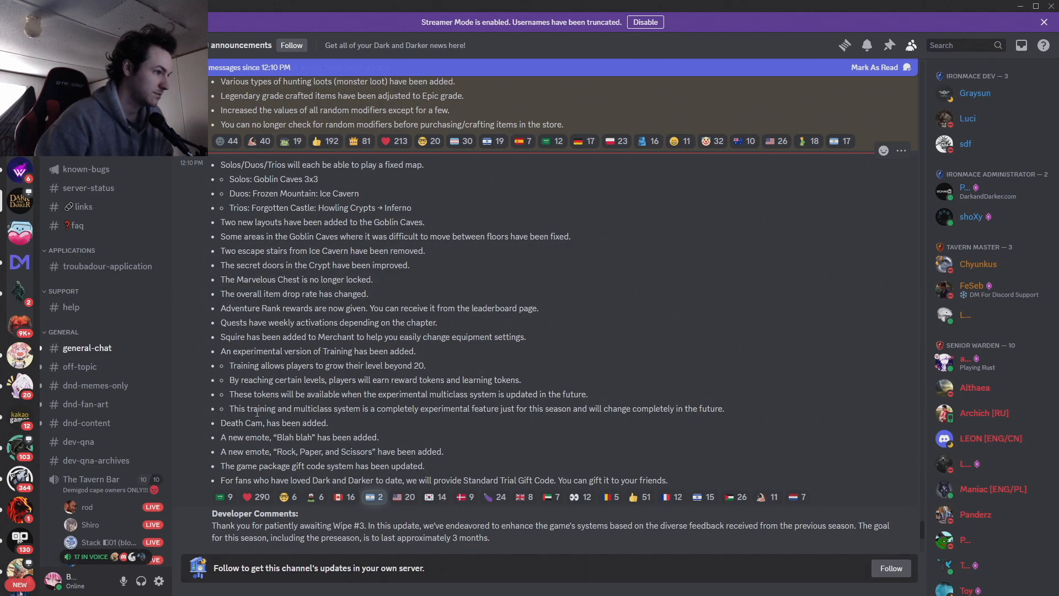
pyautogui.scroll(-3)
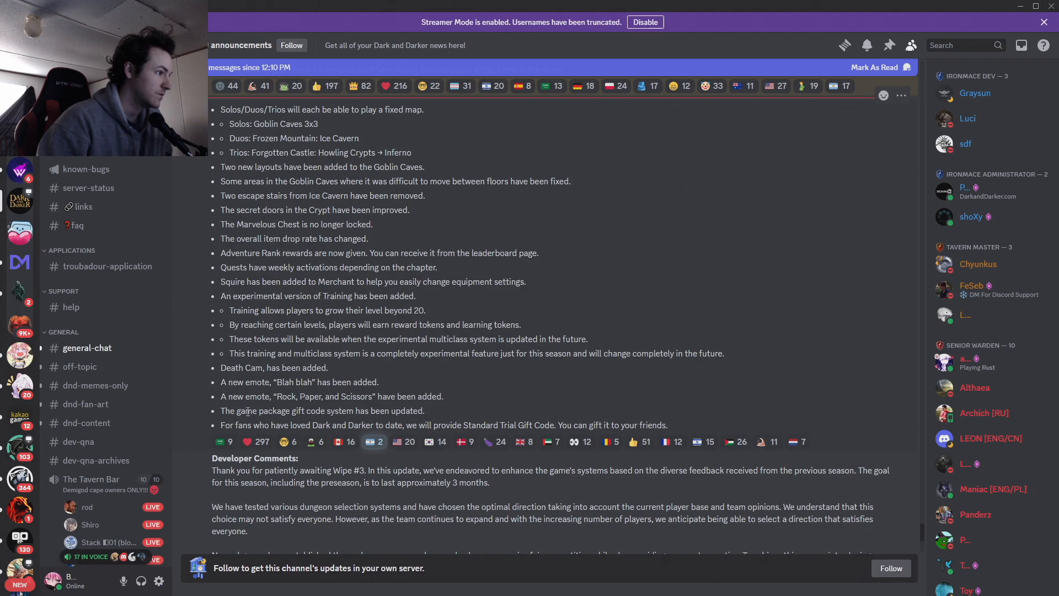
pyautogui.scroll(-3)
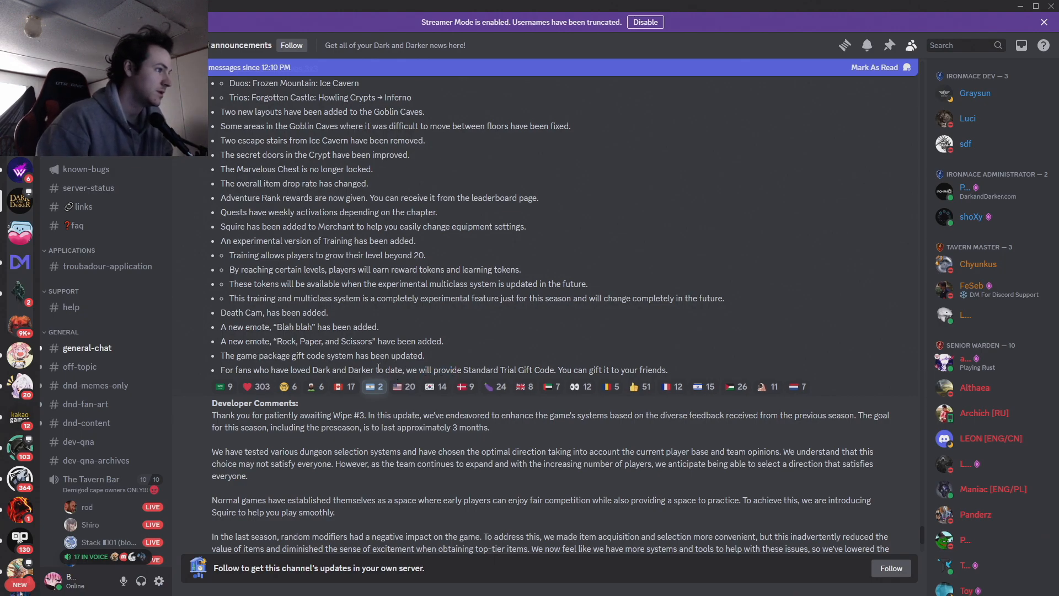
# - Scroll to the end of the Developer Comments and clear the text selection in the Squire paragraph
pyautogui.scroll(-3)
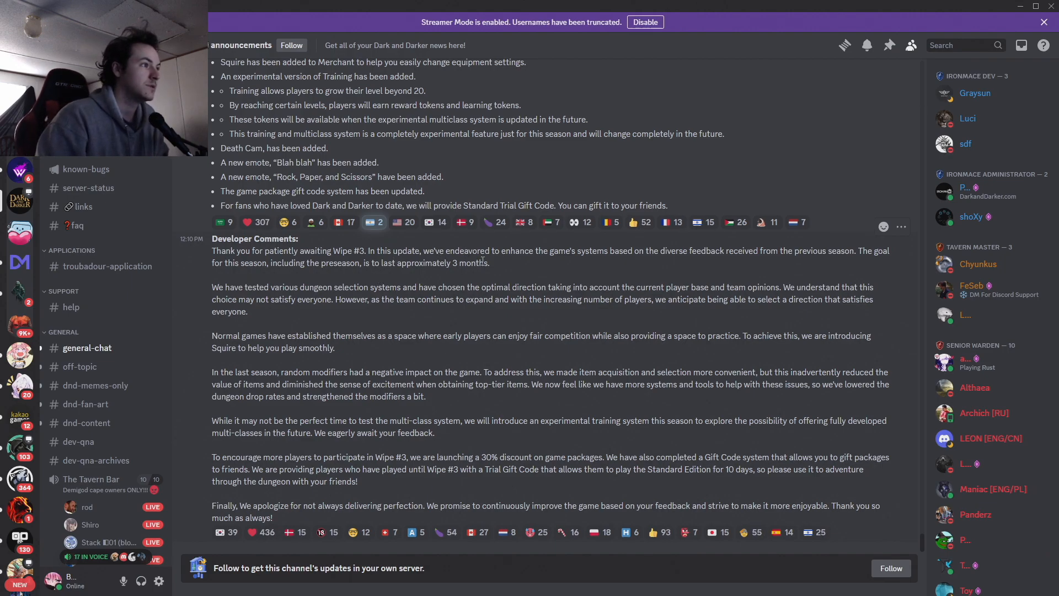
pyautogui.moveTo(621, 263)
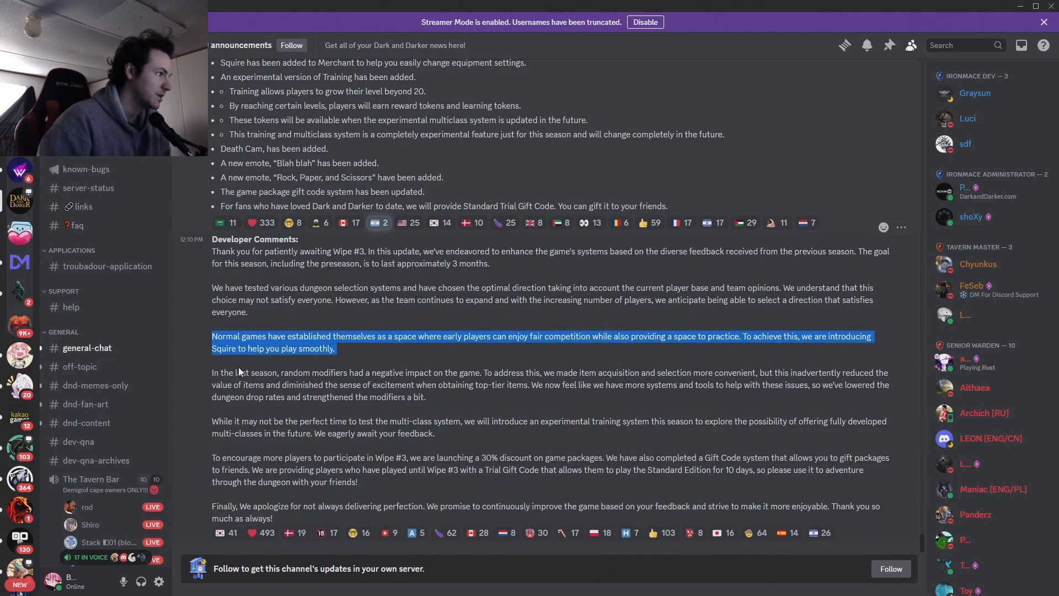
pyautogui.click(213, 372)
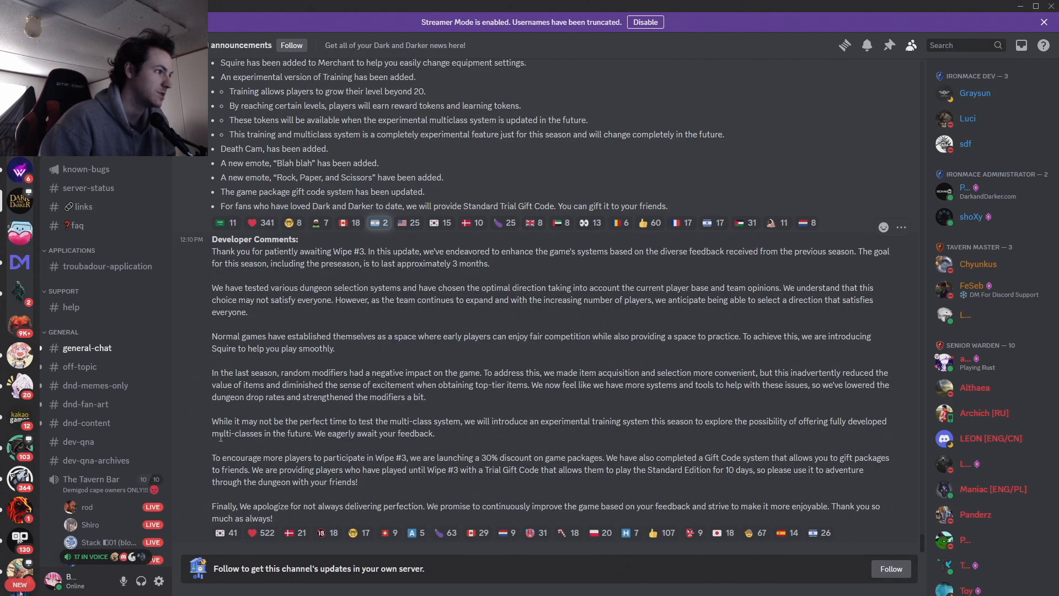
pyautogui.moveTo(252, 417)
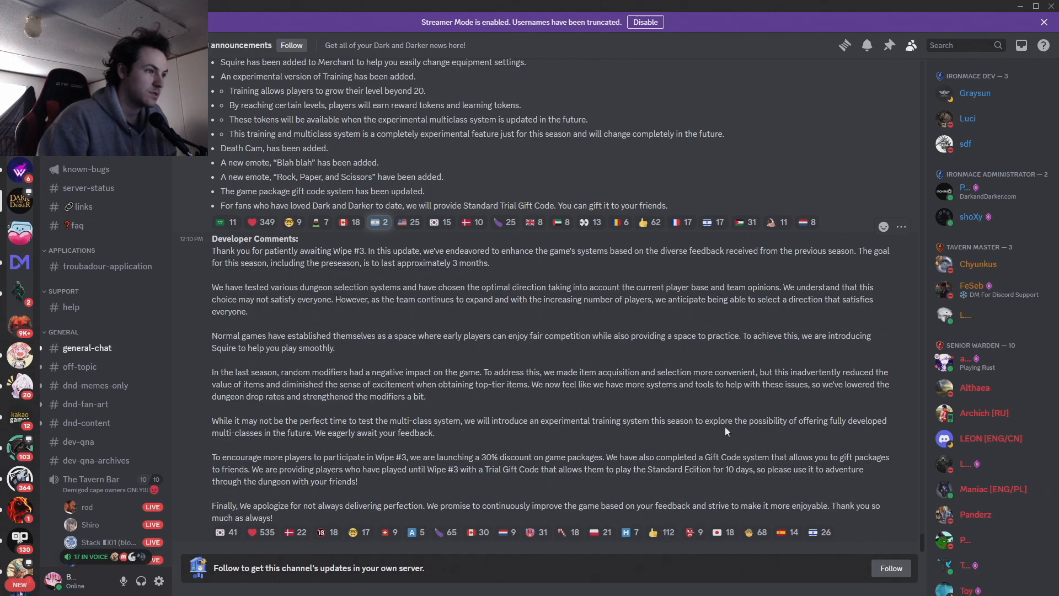
pyautogui.moveTo(825, 424)
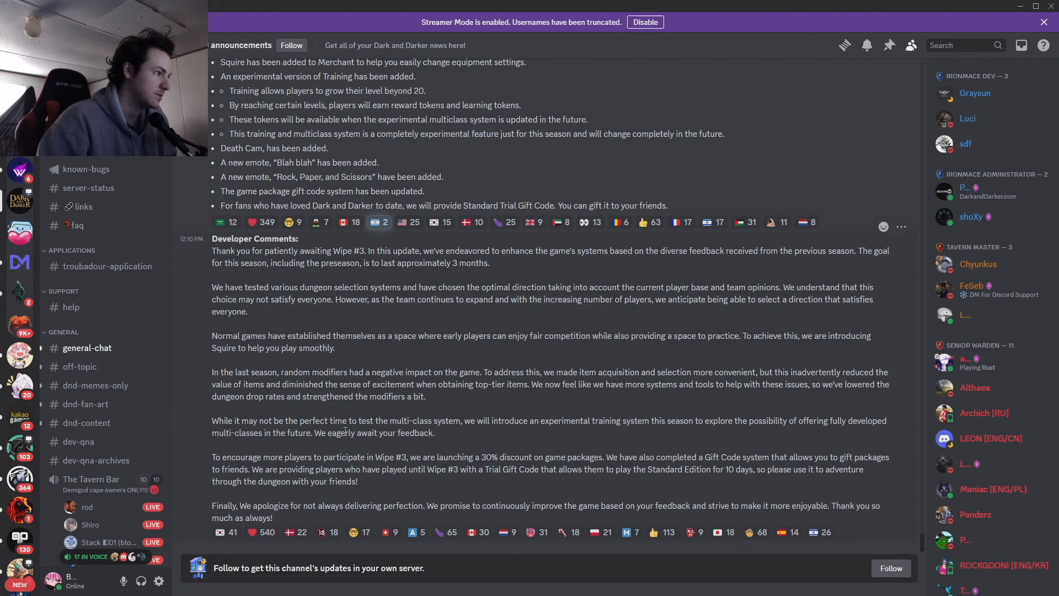
# - Keep the complete Developer Comments message in view while reading it
pyautogui.click(379, 222)
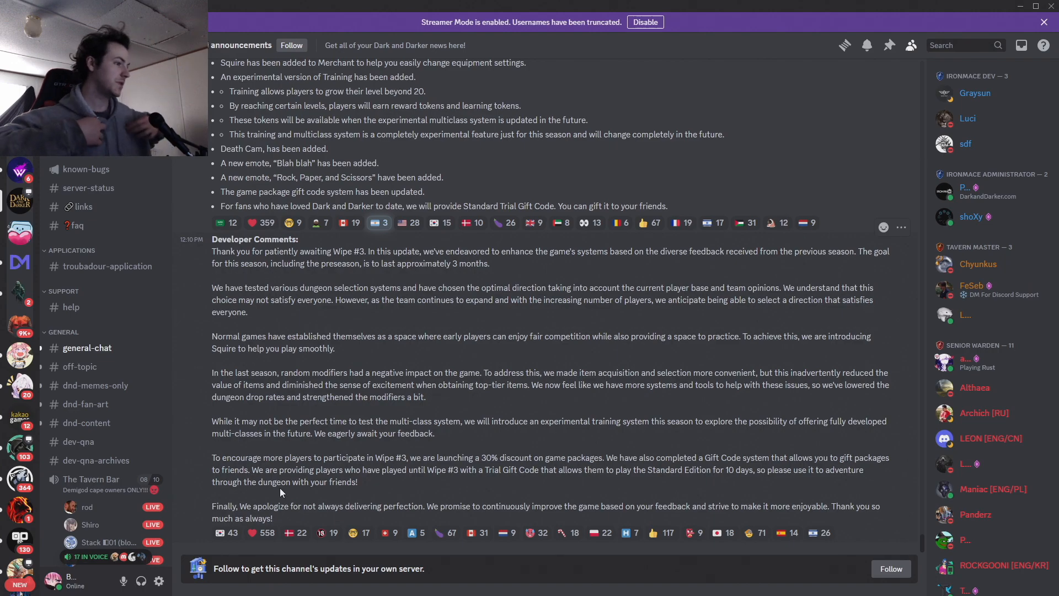
# - Scroll back up to the top of the Early Access Wipe #3 post and its opening Changes list
pyautogui.scroll(3)
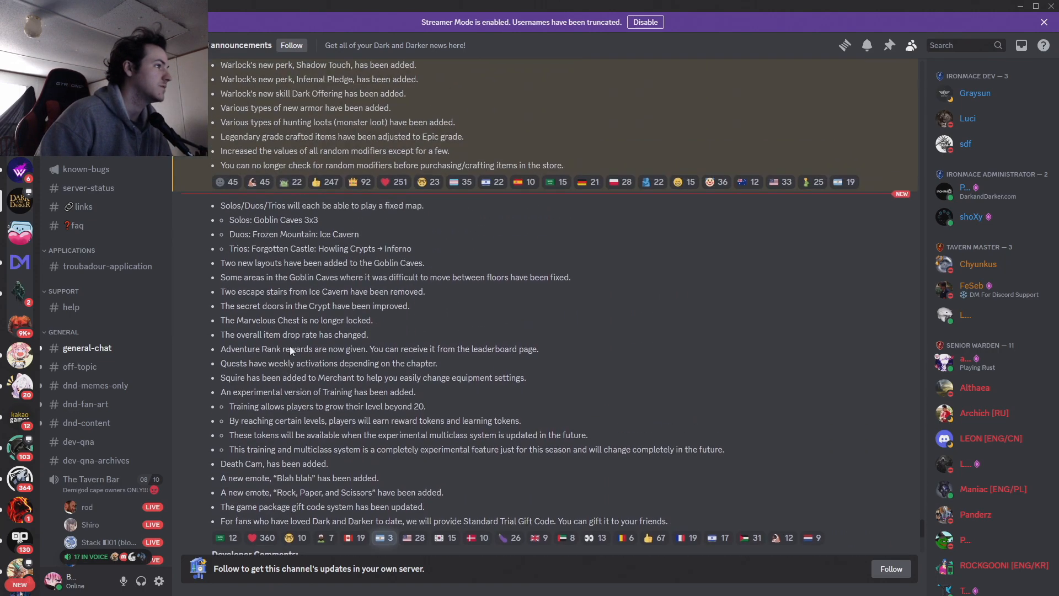
pyautogui.scroll(3)
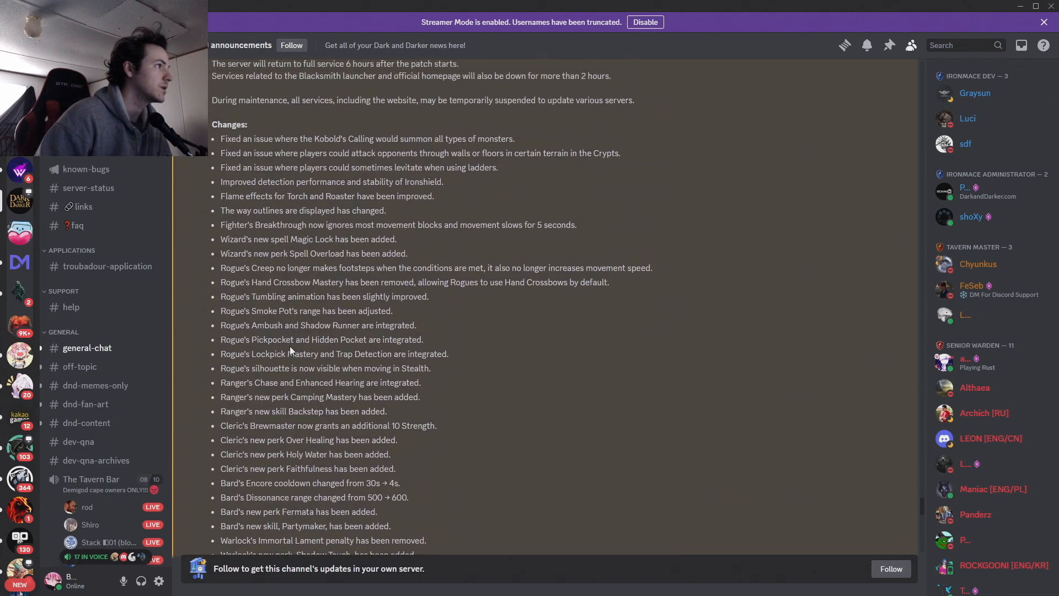
pyautogui.scroll(3)
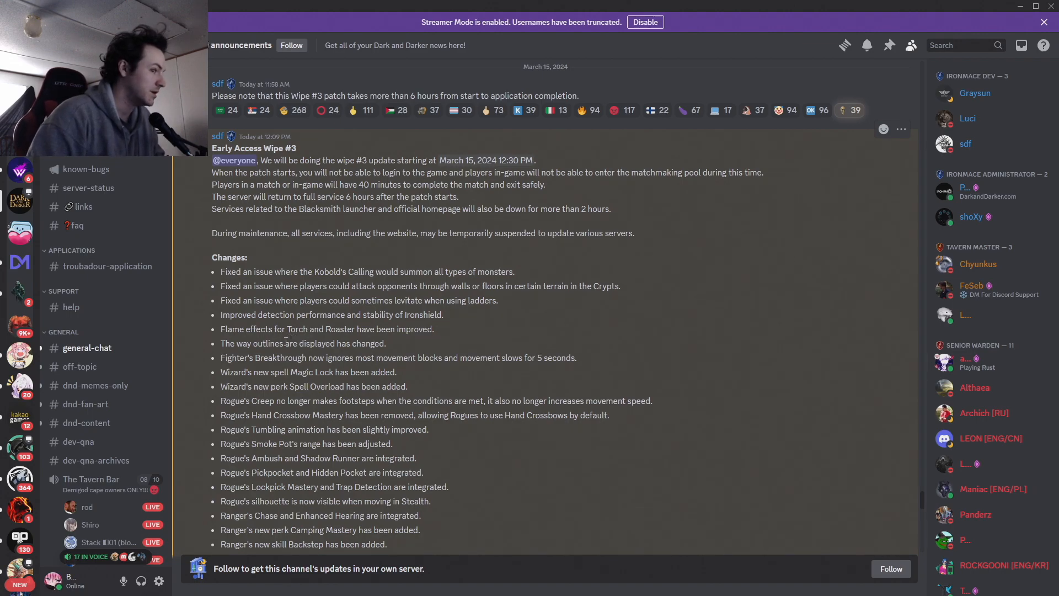
pyautogui.scroll(-3)
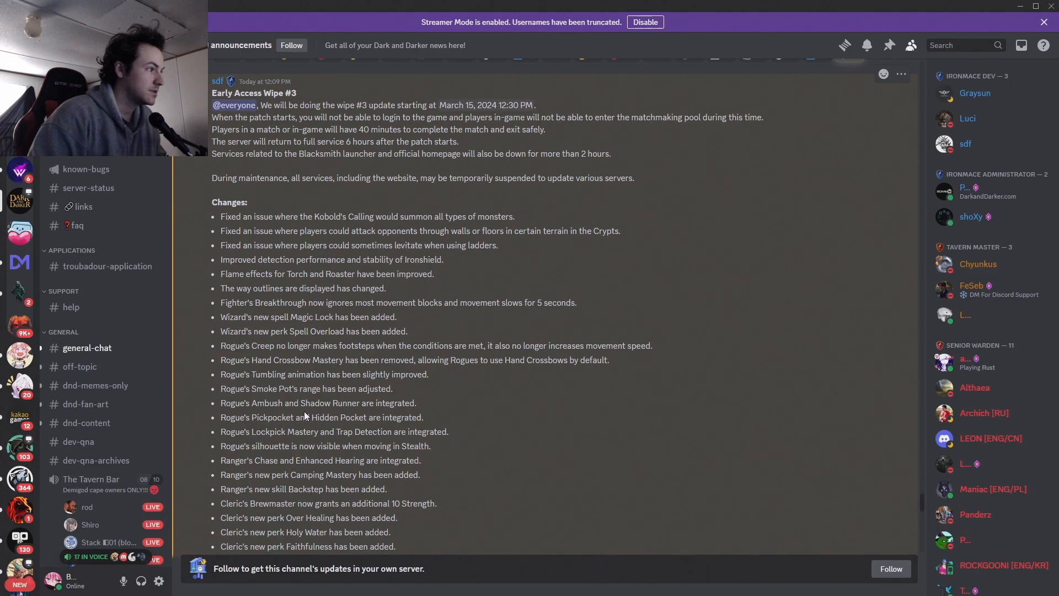
pyautogui.scroll(-3)
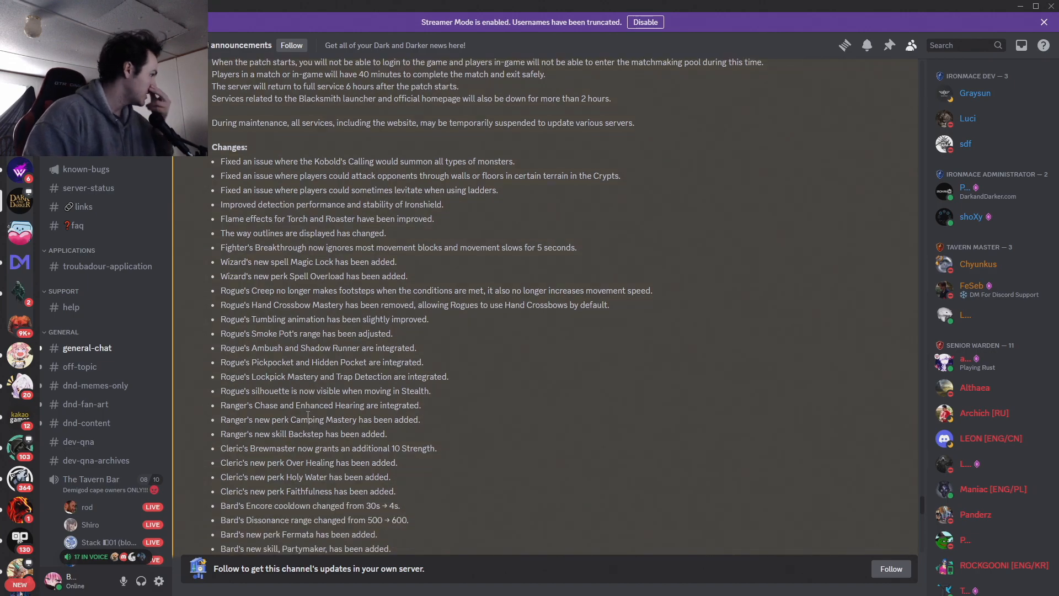